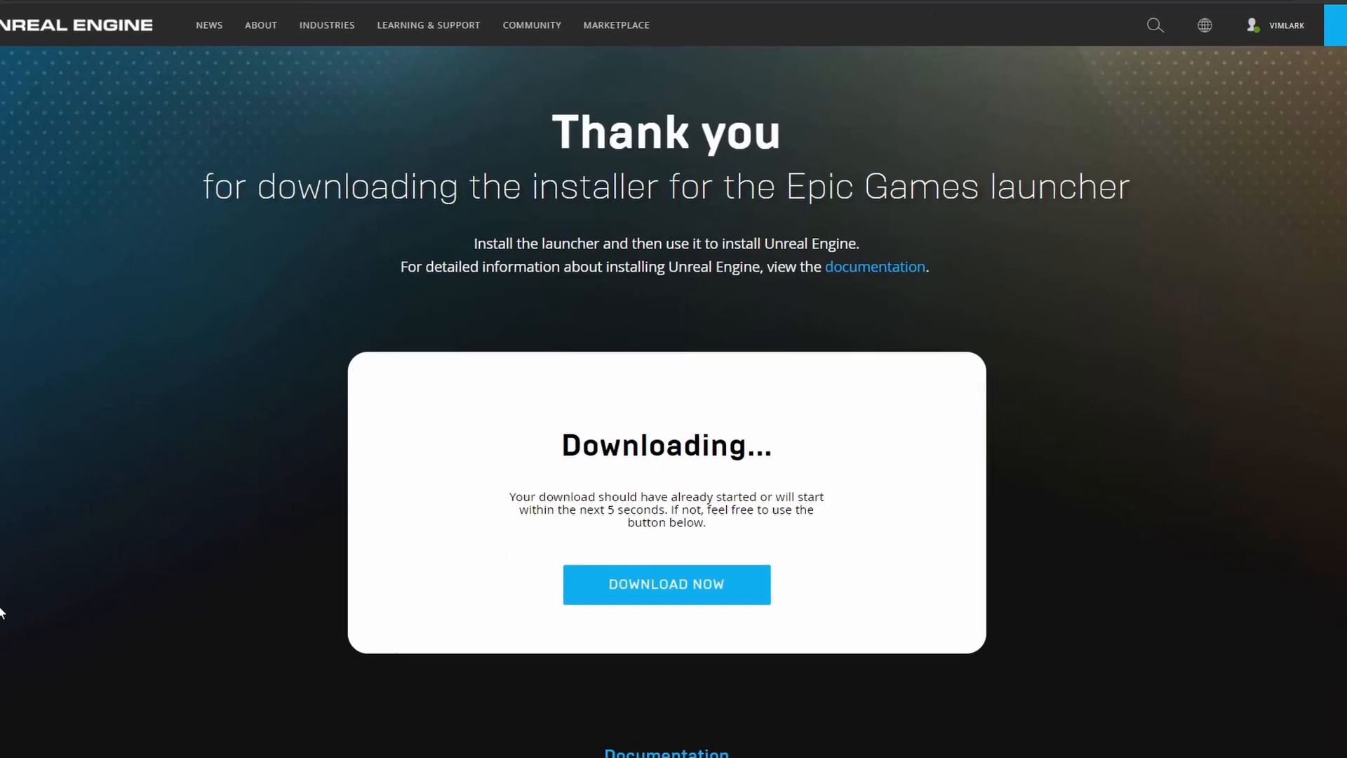
# Step: Advance the interface tutorial popup to its next stage and scroll through the tutorial categories
pyautogui.scroll(-3)
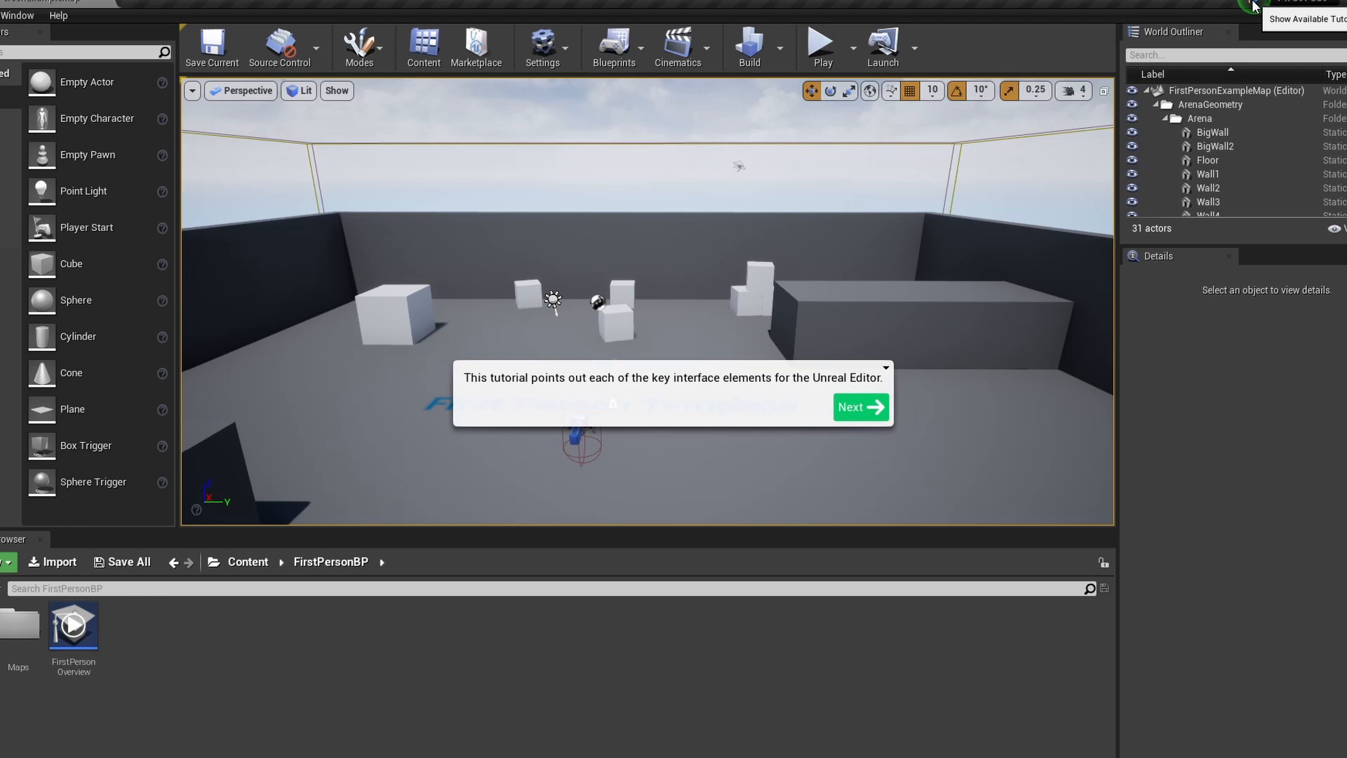
pyautogui.moveTo(863, 409)
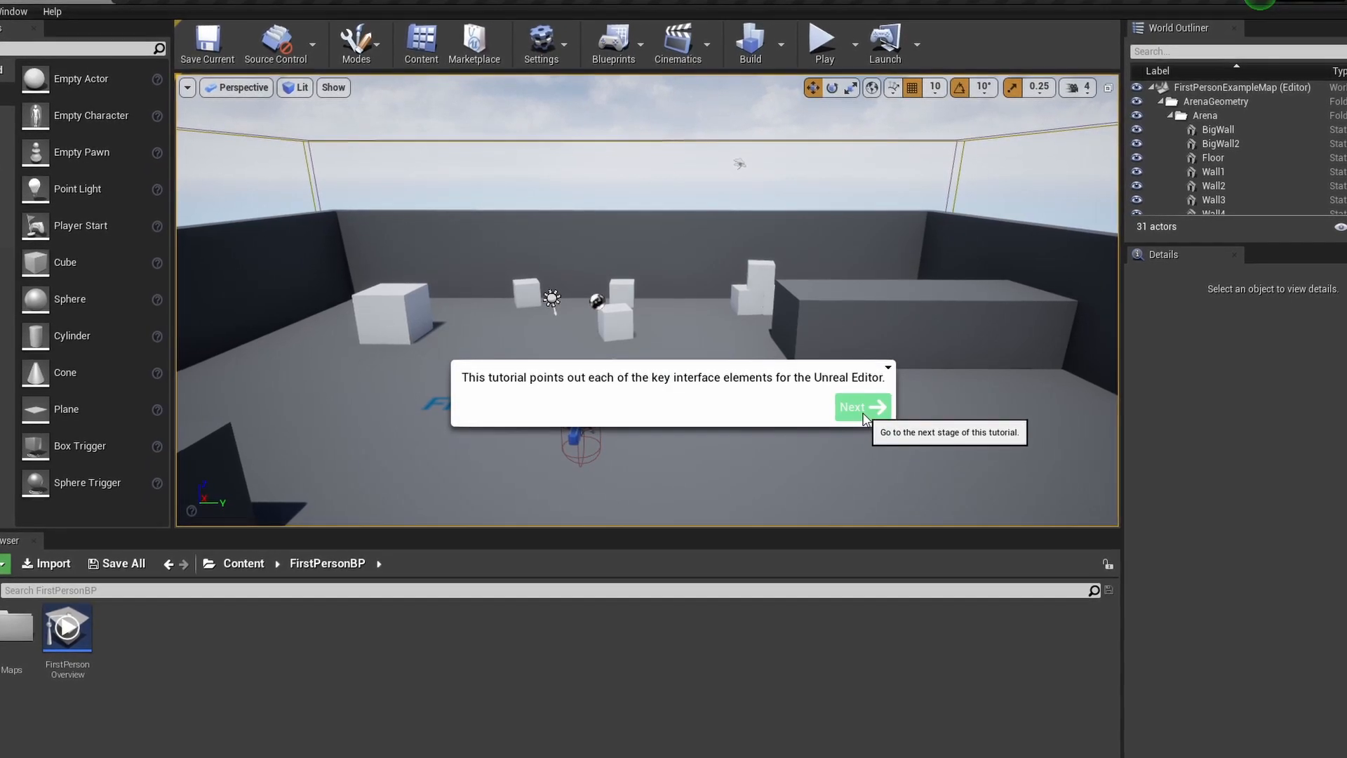
pyautogui.click(862, 407)
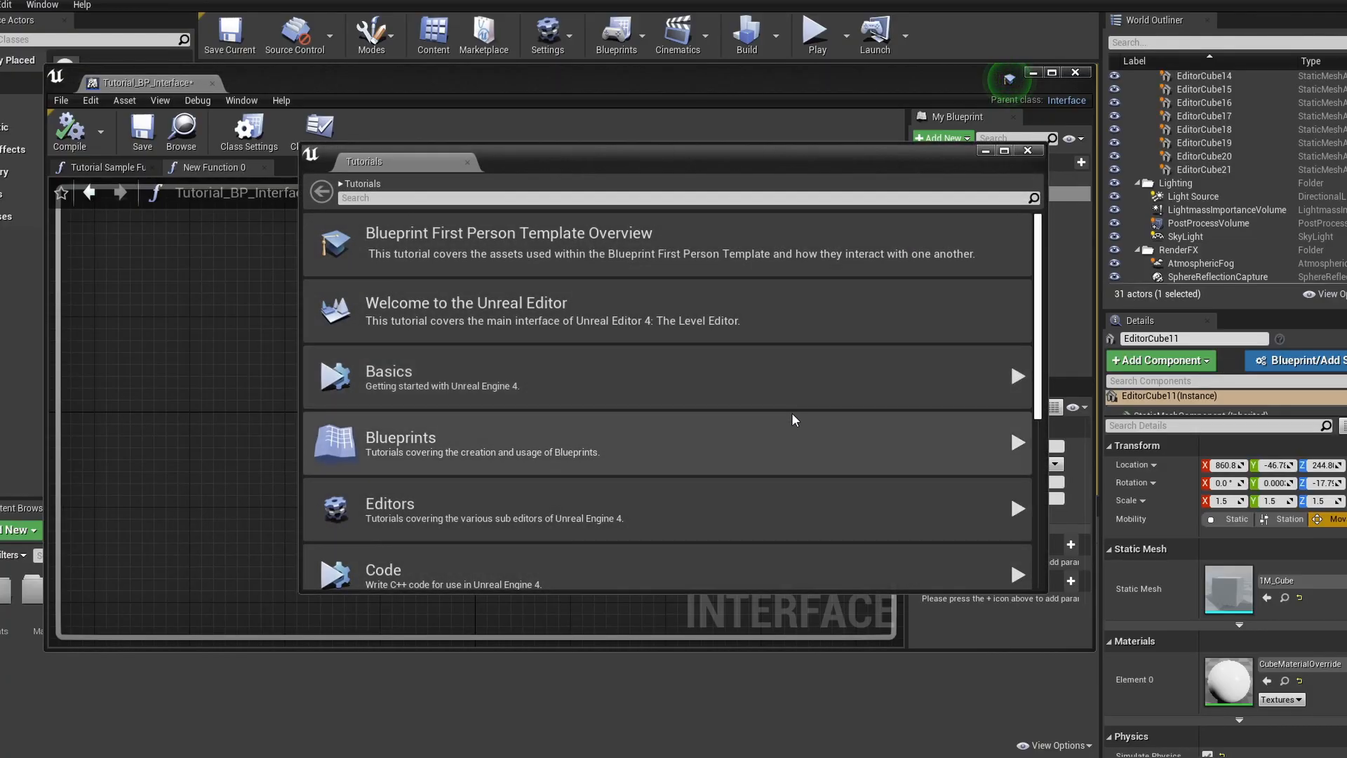
pyautogui.scroll(-3)
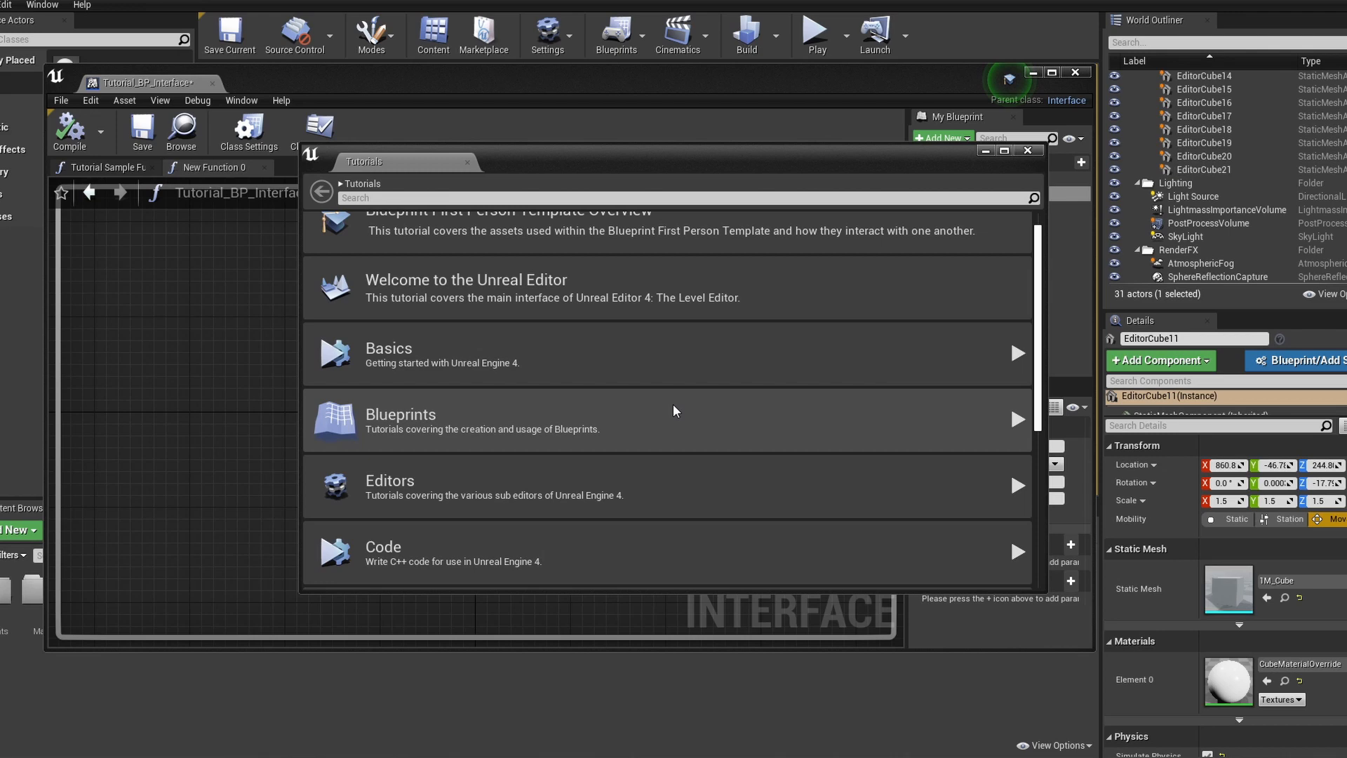
pyautogui.scroll(-3)
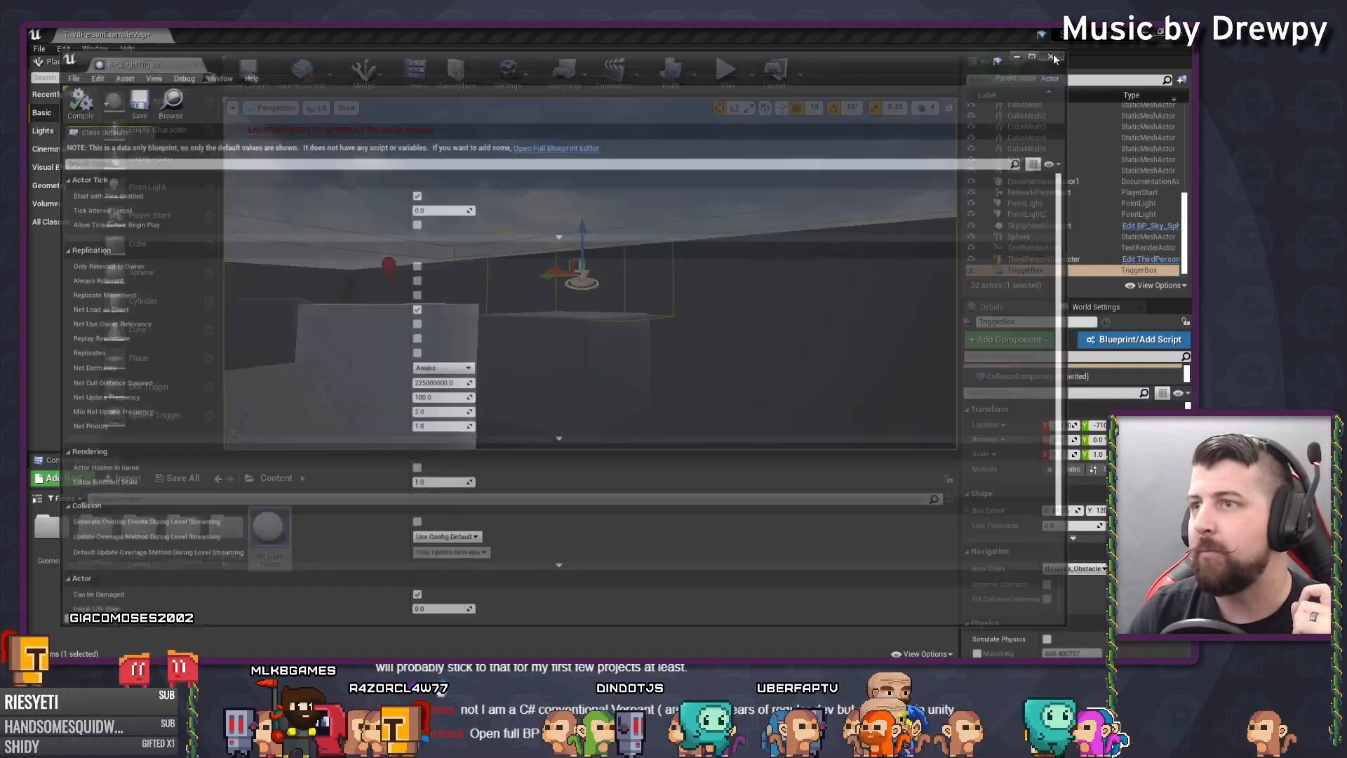
# Step: Bring up the viewport context menu while arranging the grey cube blocks against the walls
pyautogui.rightClick(270, 526)
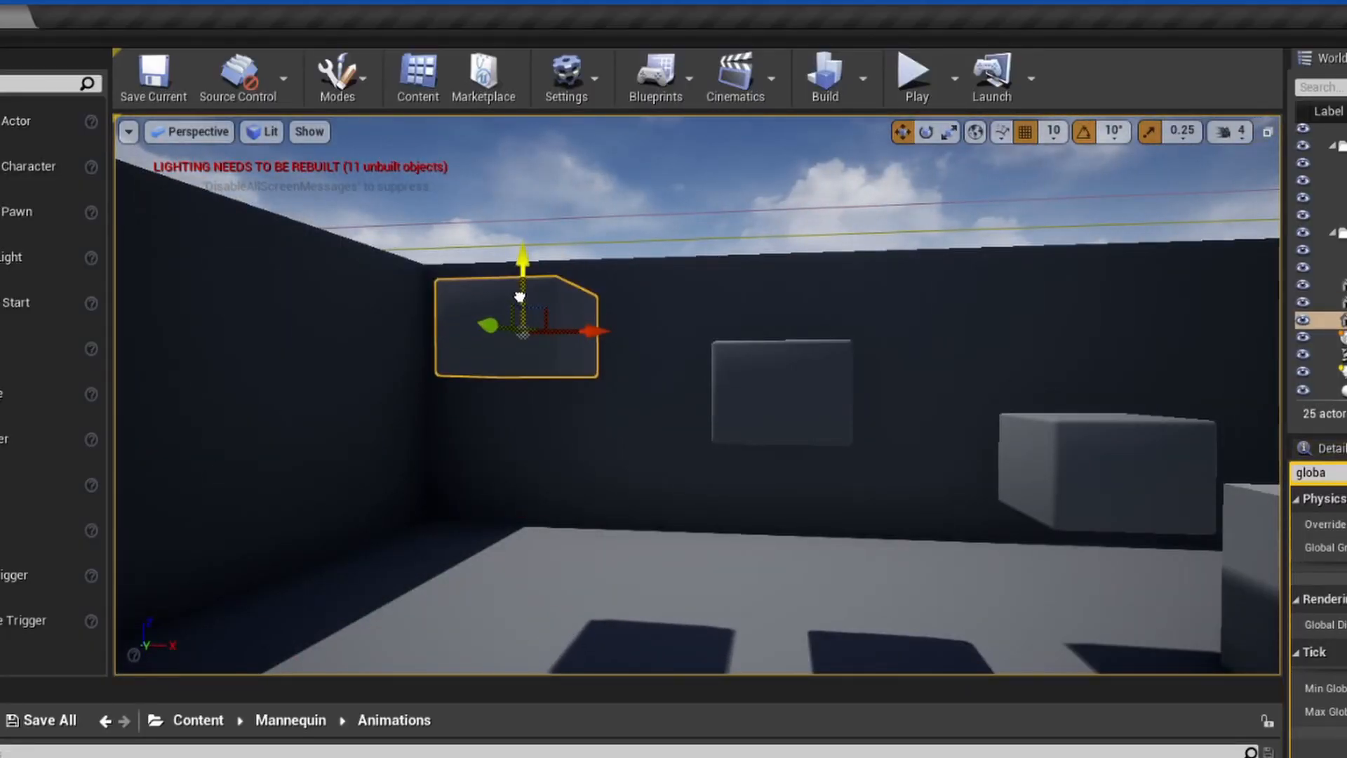
# Step: Place the tilted cubes, Move_Block and StarterContent particles, then play the level to test them
pyautogui.click(916, 76)
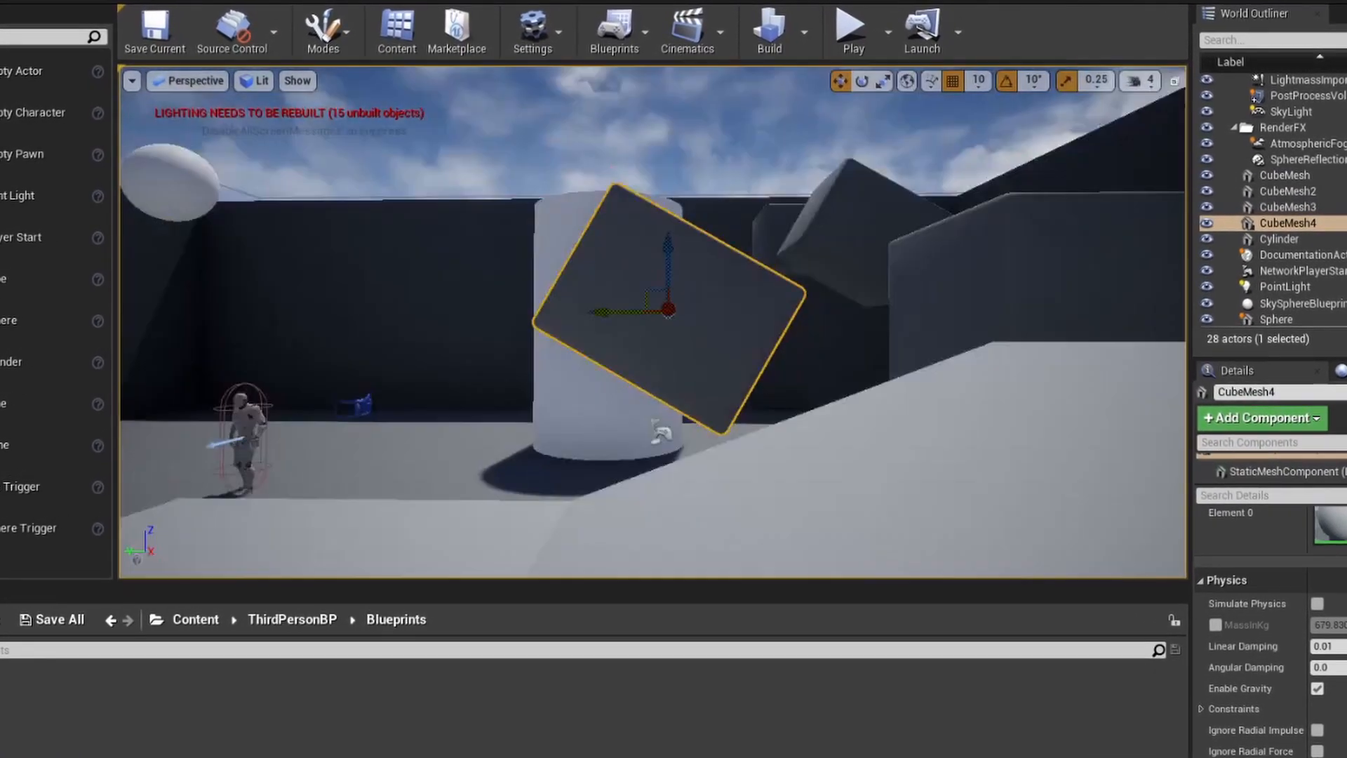
pyautogui.click(851, 25)
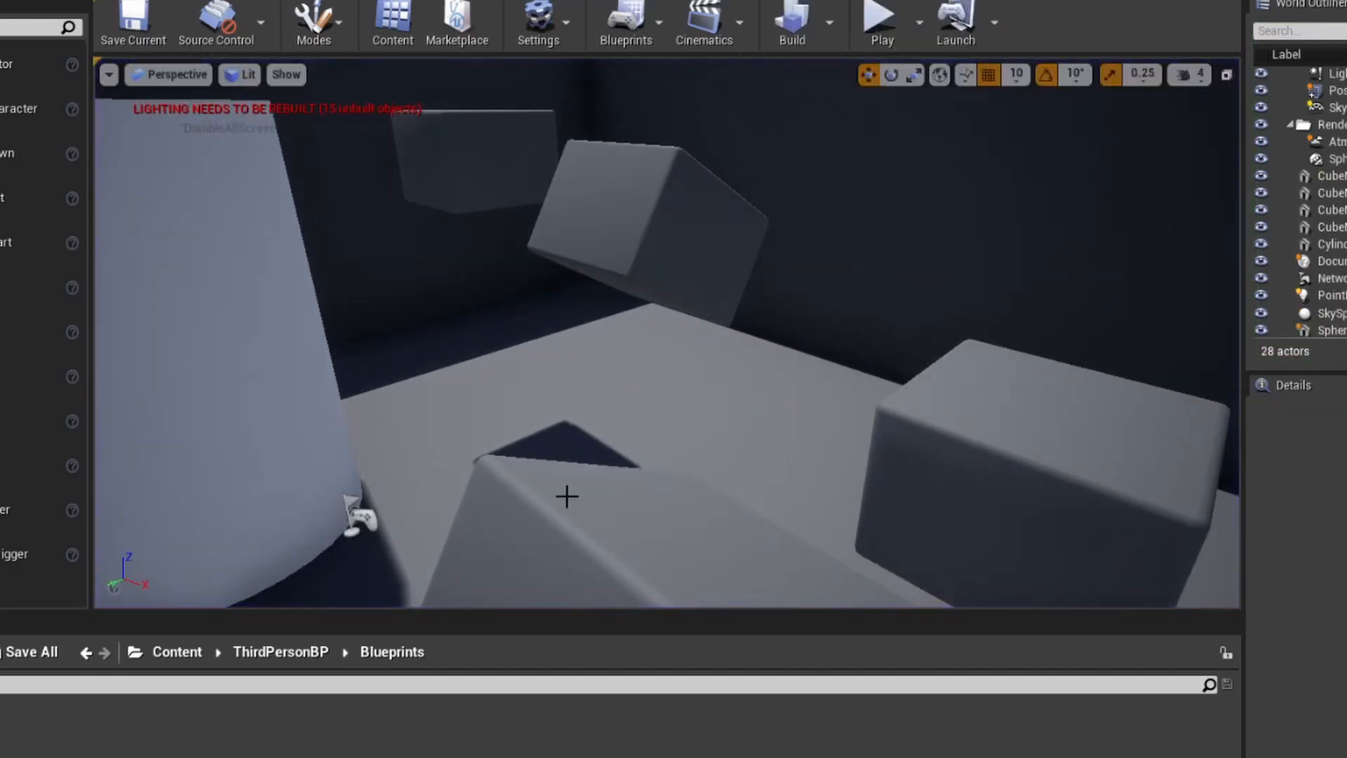
pyautogui.click(882, 17)
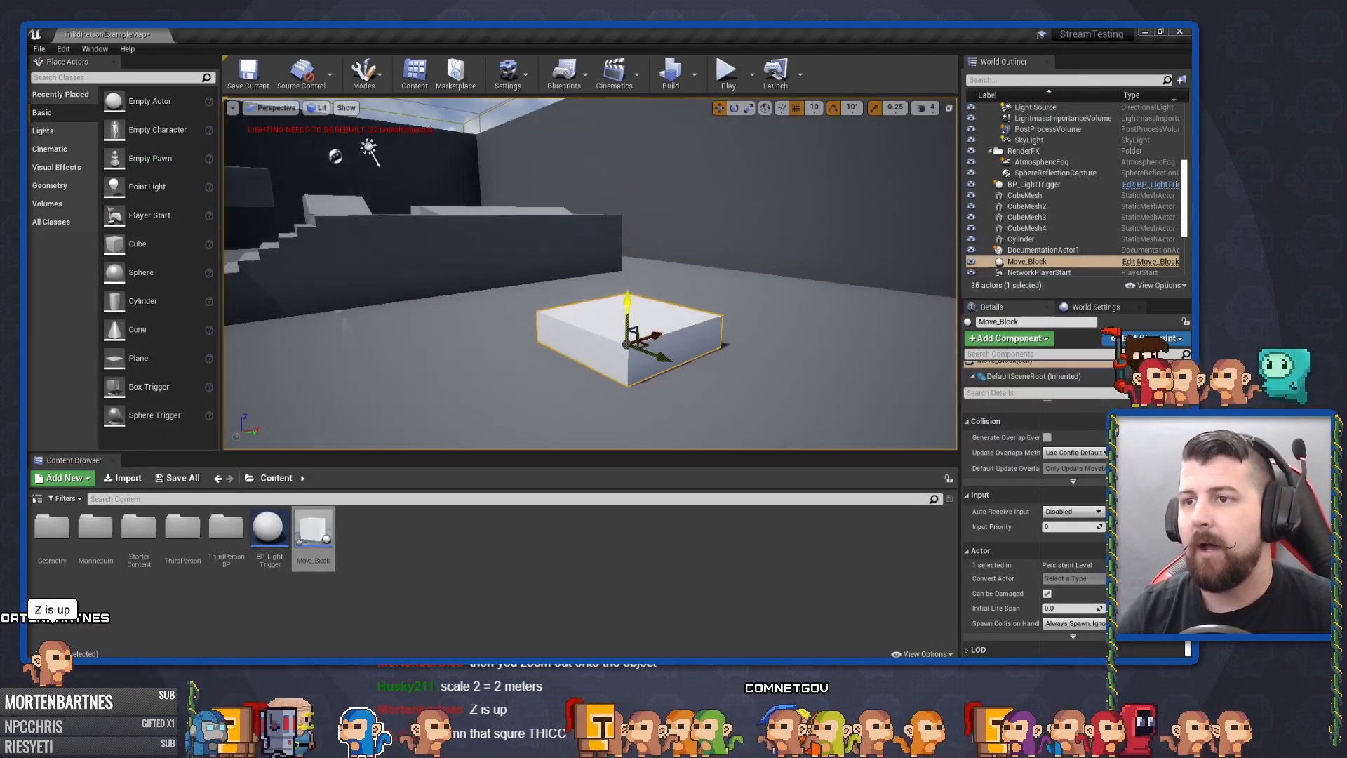
pyautogui.click(725, 72)
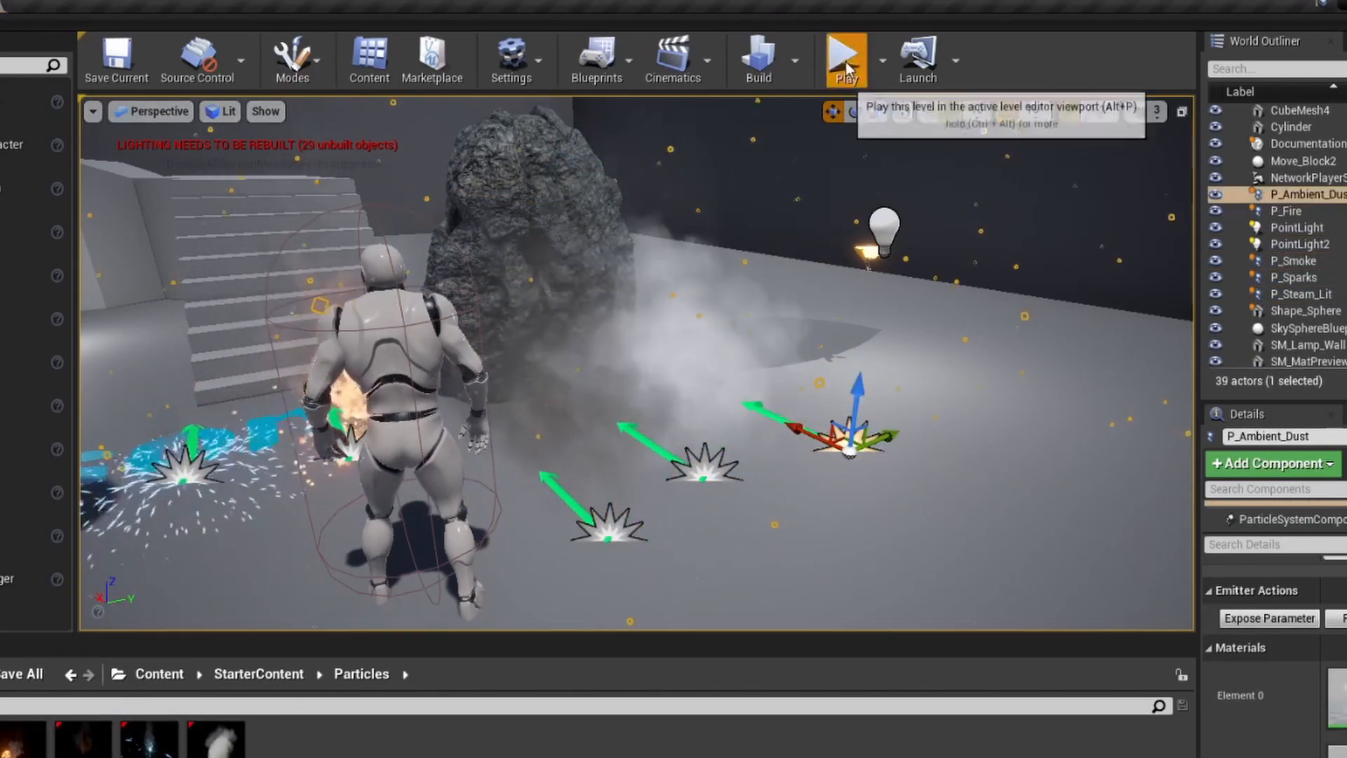
pyautogui.click(845, 59)
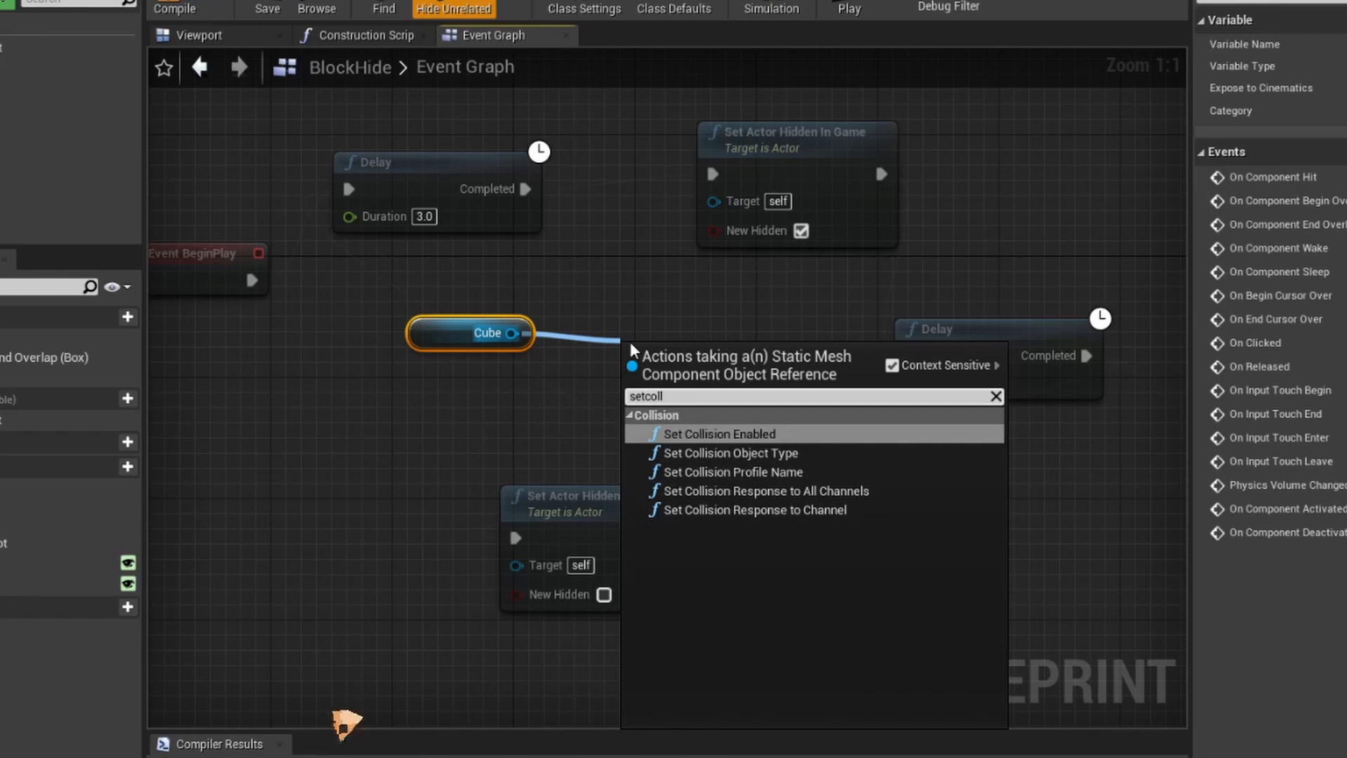
# Step: Add a Set Collision Enabled node for the Cube and promote the Delay Duration to a variable
pyautogui.click(719, 434)
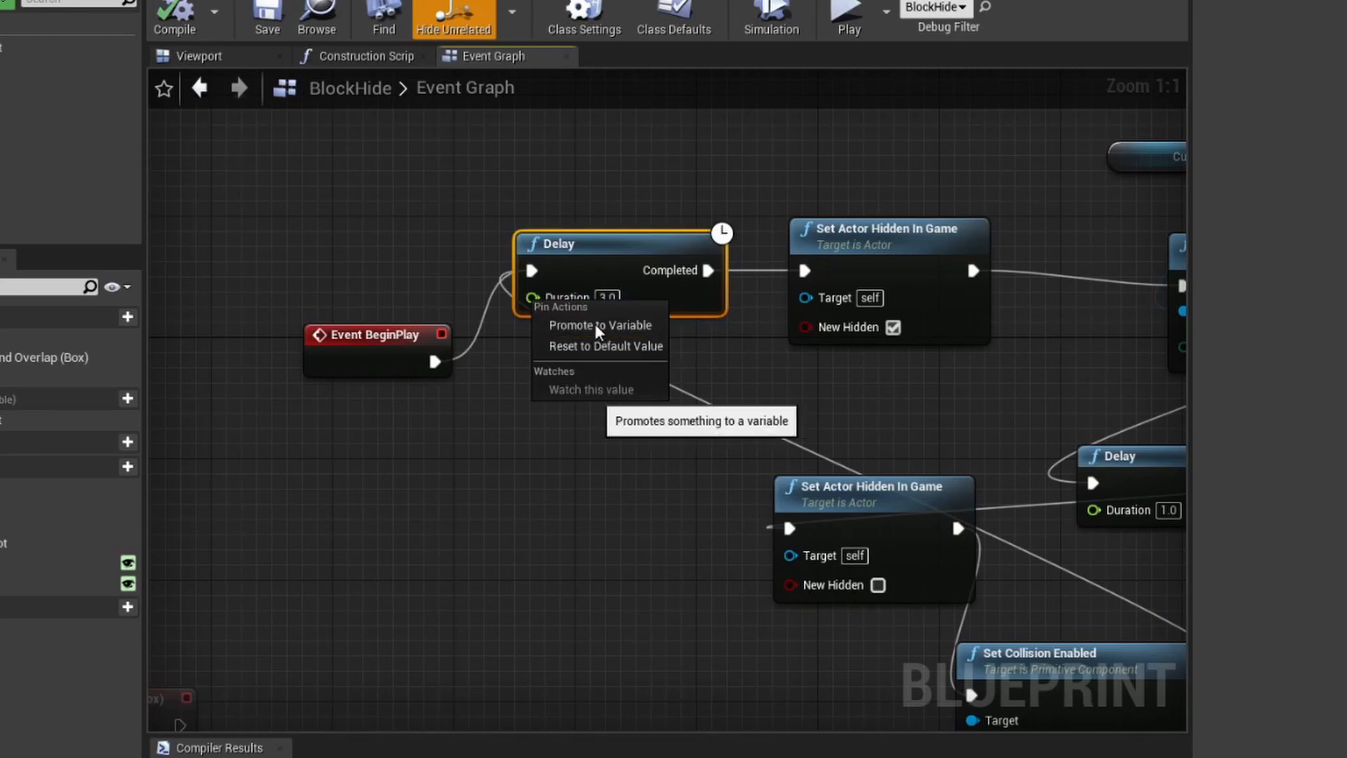
pyautogui.click(601, 325)
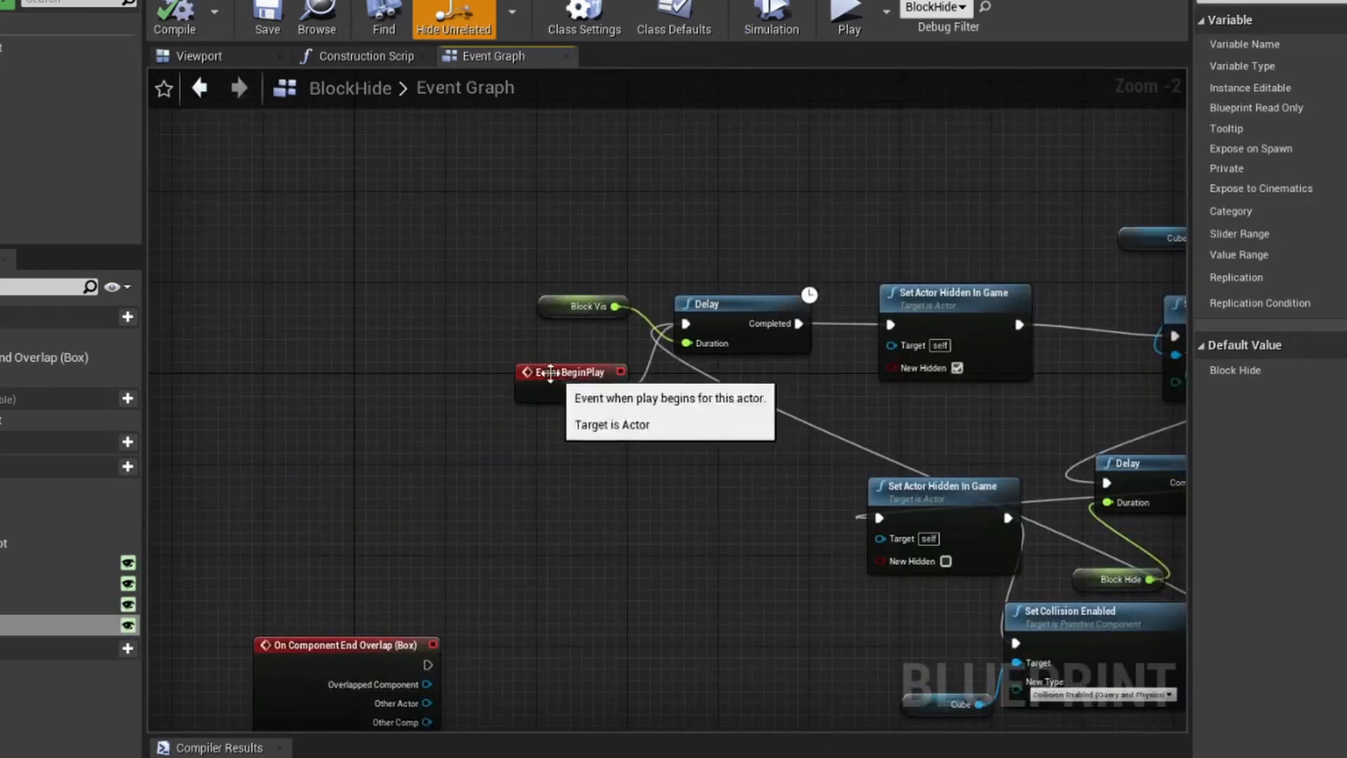
# Step: Rewire Event BeginPlay into Set Actor Hidden In Game and line the nodes up
pyautogui.moveTo(567, 372); pyautogui.dragTo(320, 314)
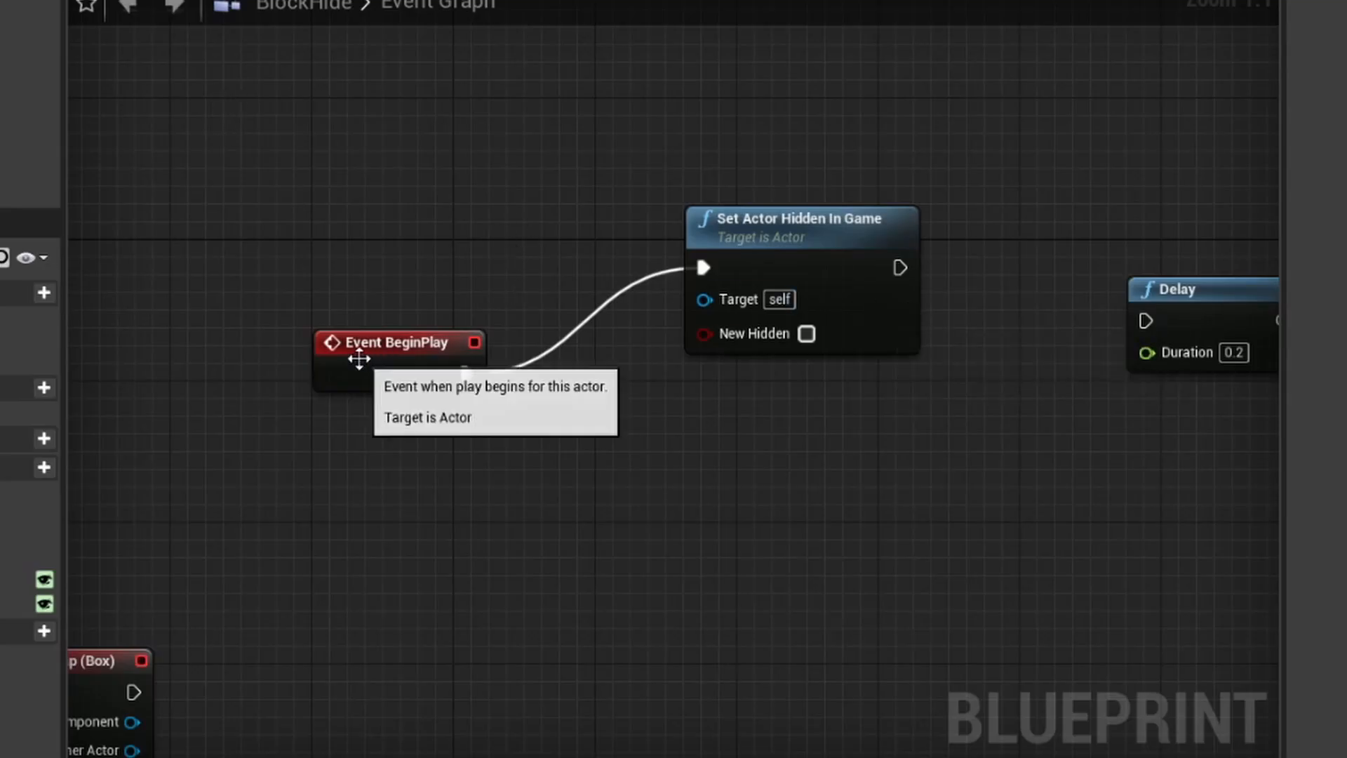
pyautogui.moveTo(396, 343); pyautogui.dragTo(362, 261)
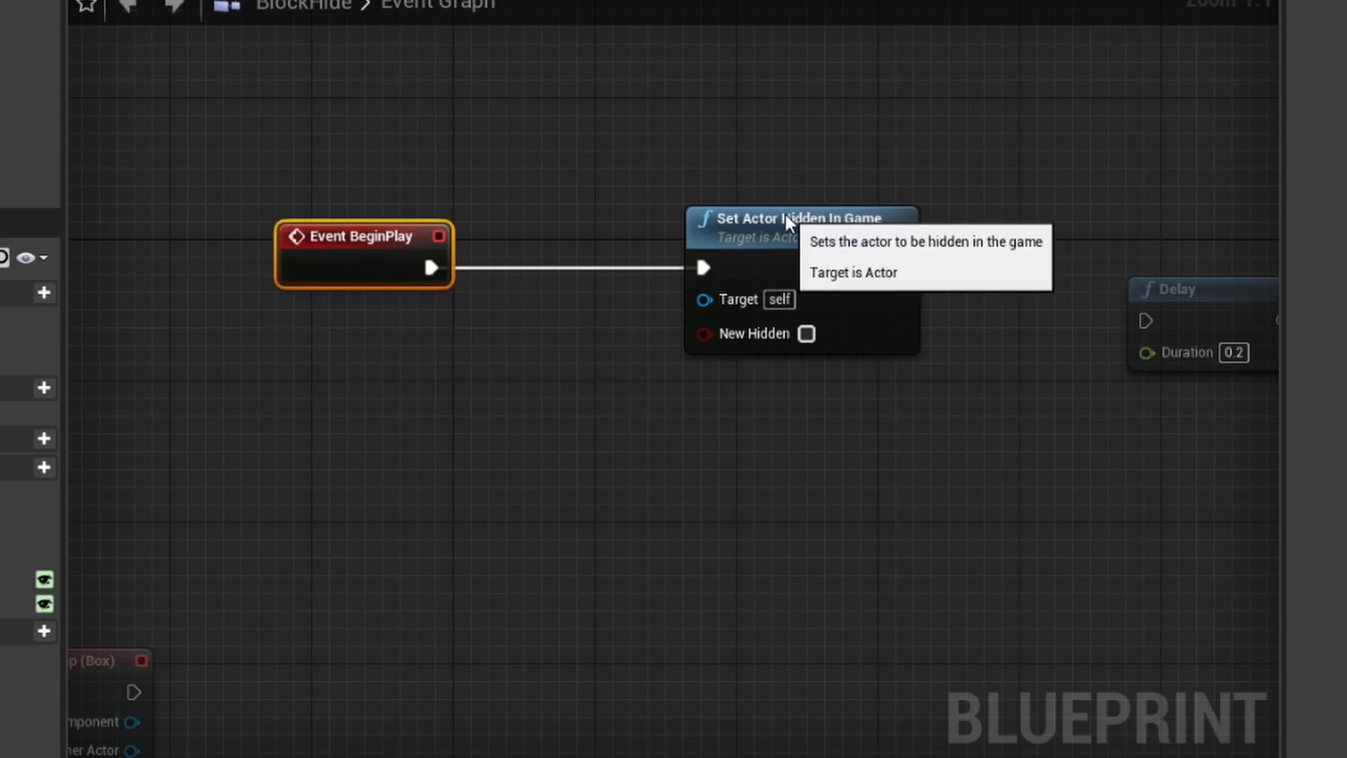
pyautogui.moveTo(799, 217); pyautogui.dragTo(642, 343)
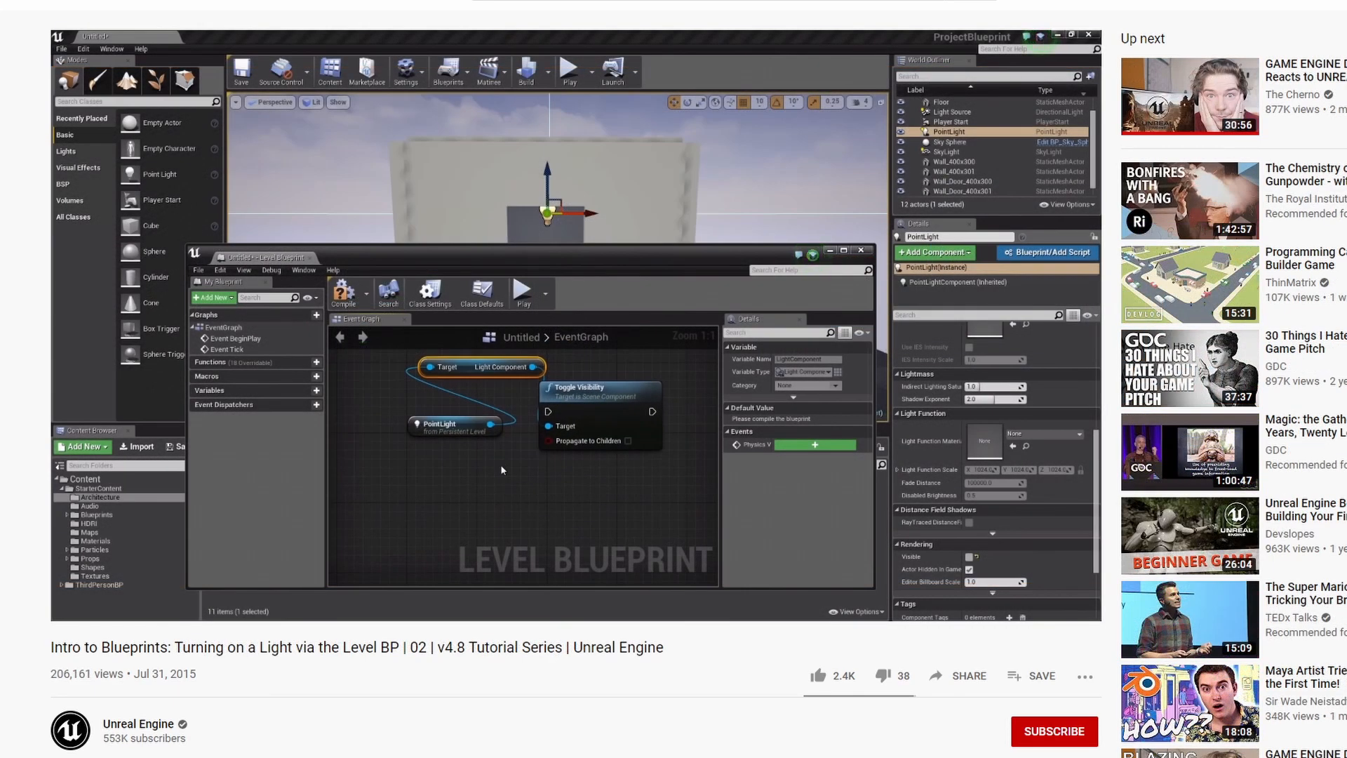
pyautogui.moveTo(599, 427)
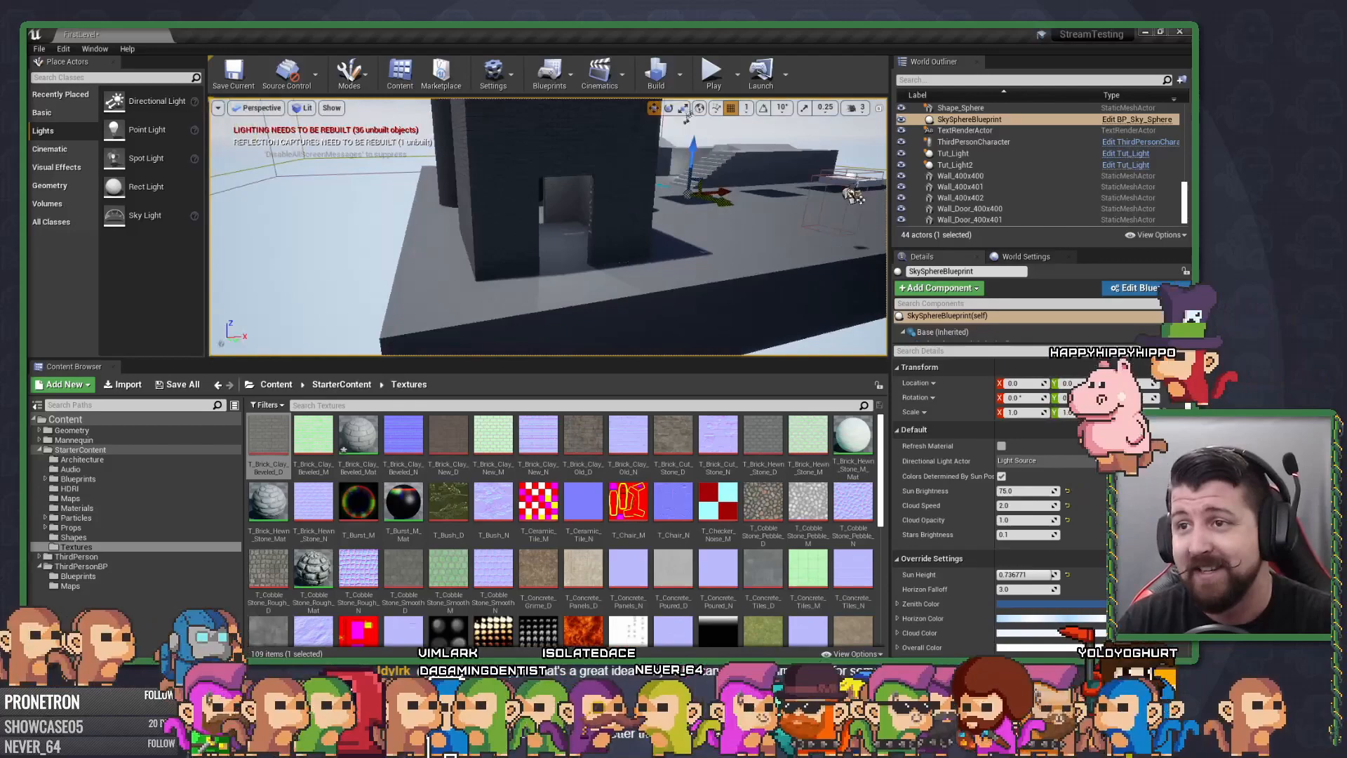
# Step: Filter the World Outliner with 'BP' and select the Wall_400x200 actors for the concrete tile material
pyautogui.write('BP_')
pyautogui.write('sky')
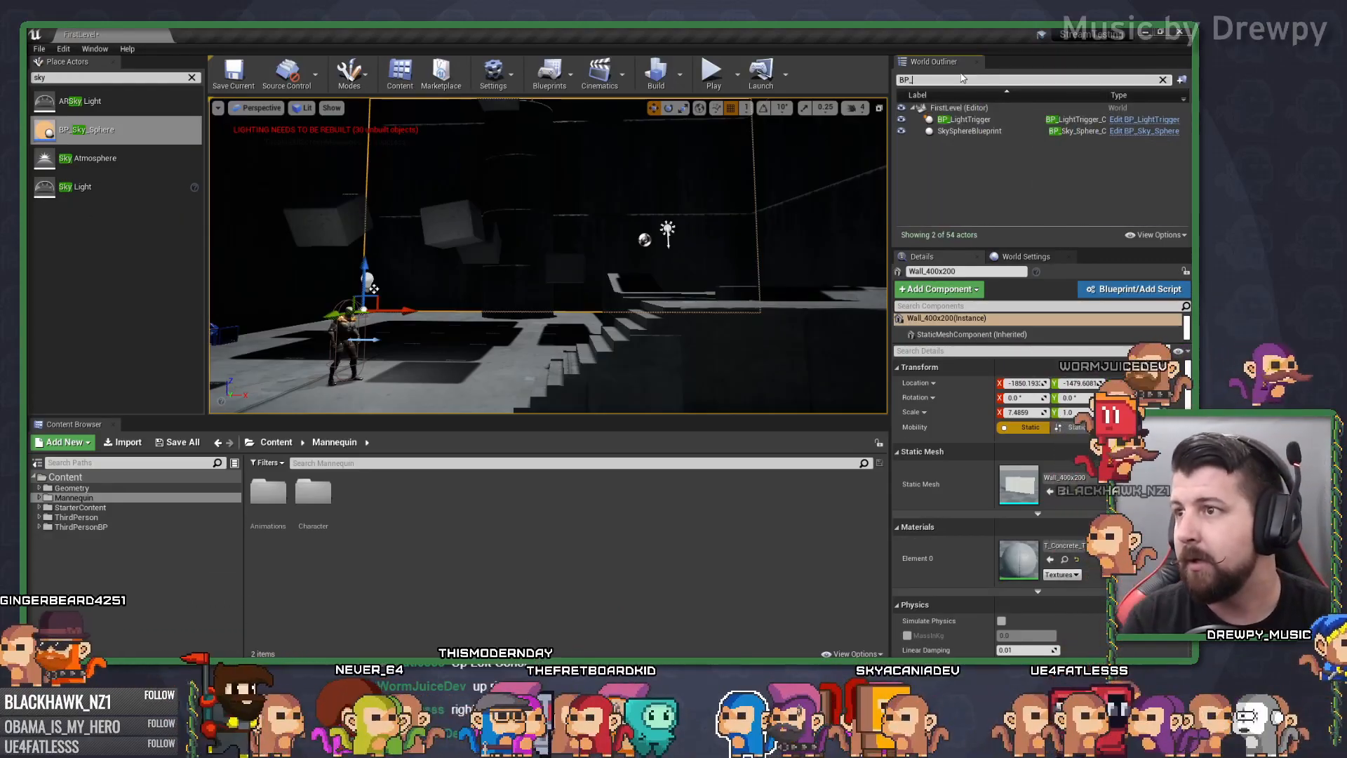
pyautogui.click(971, 131)
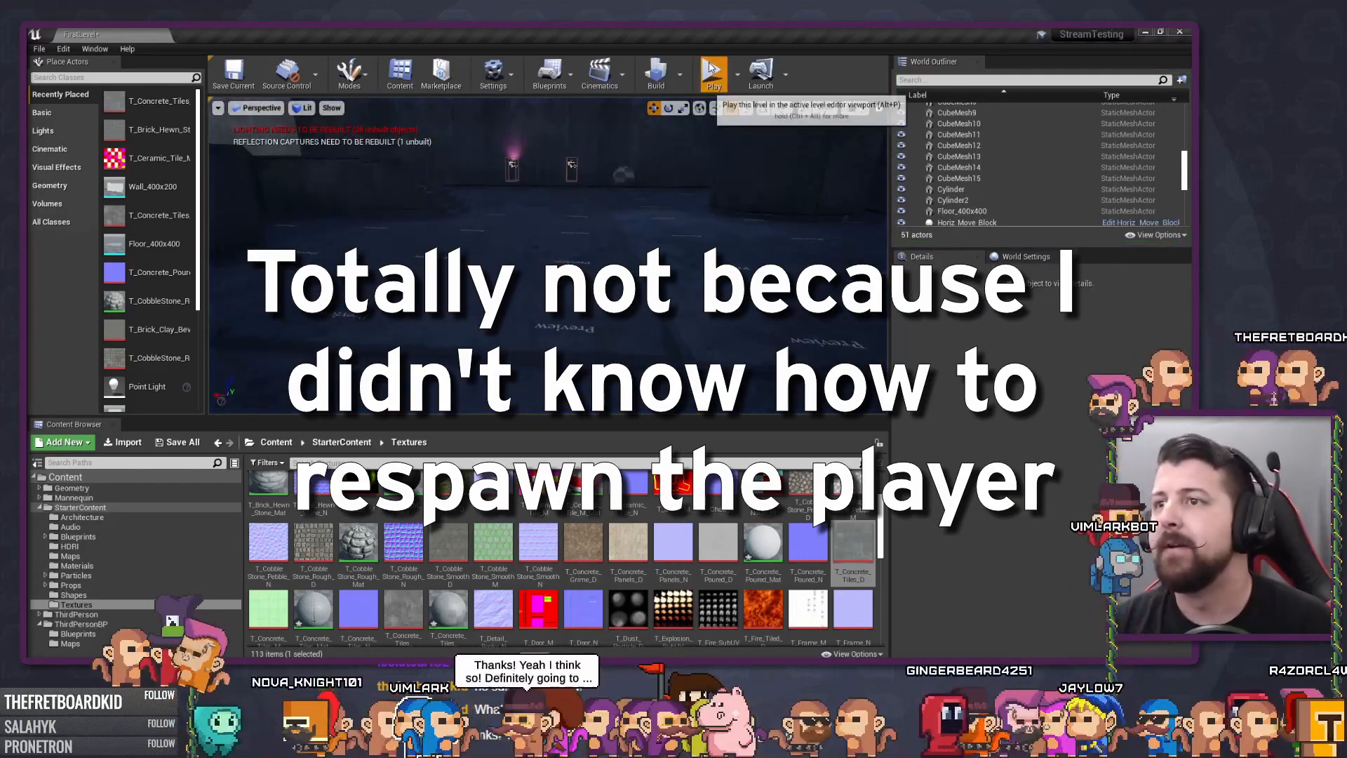
# Step: Play the textured level to walk the character through it
pyautogui.click(713, 73)
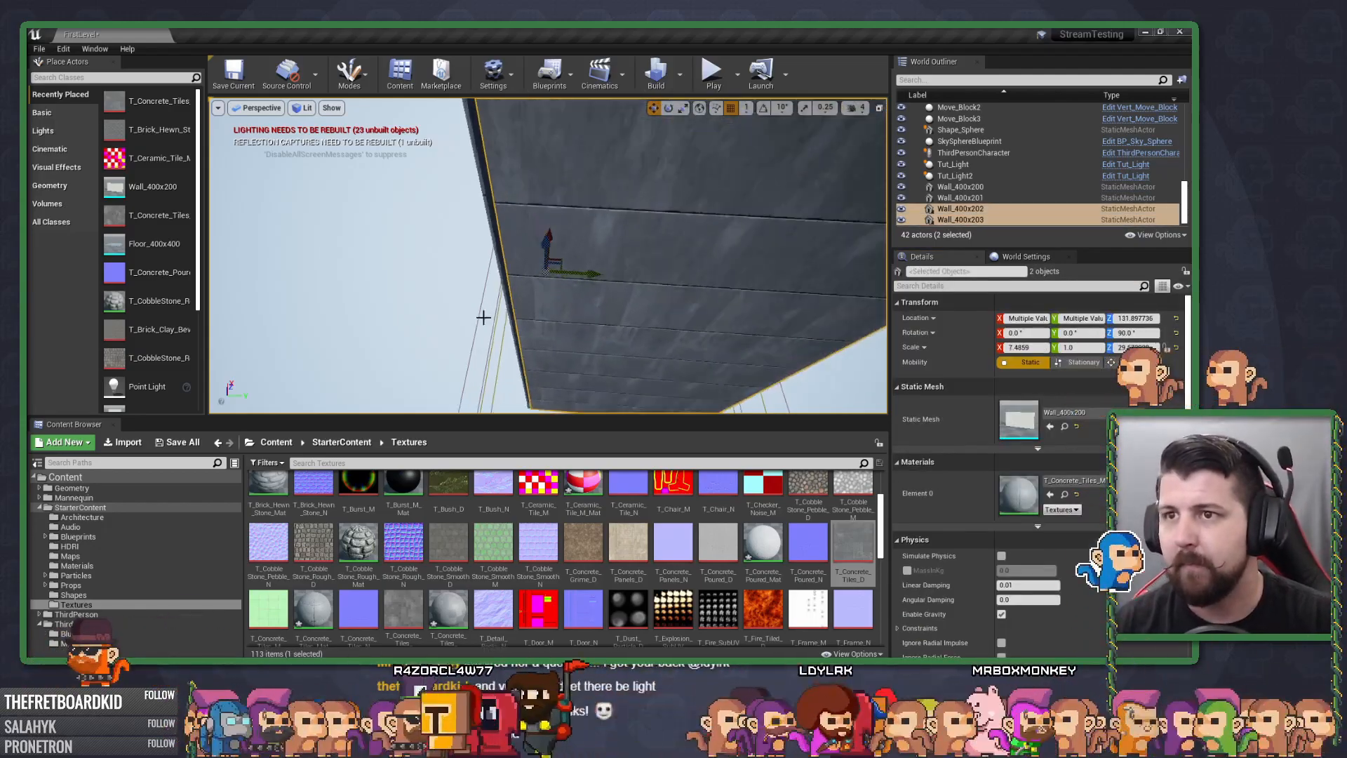
pyautogui.click(711, 73)
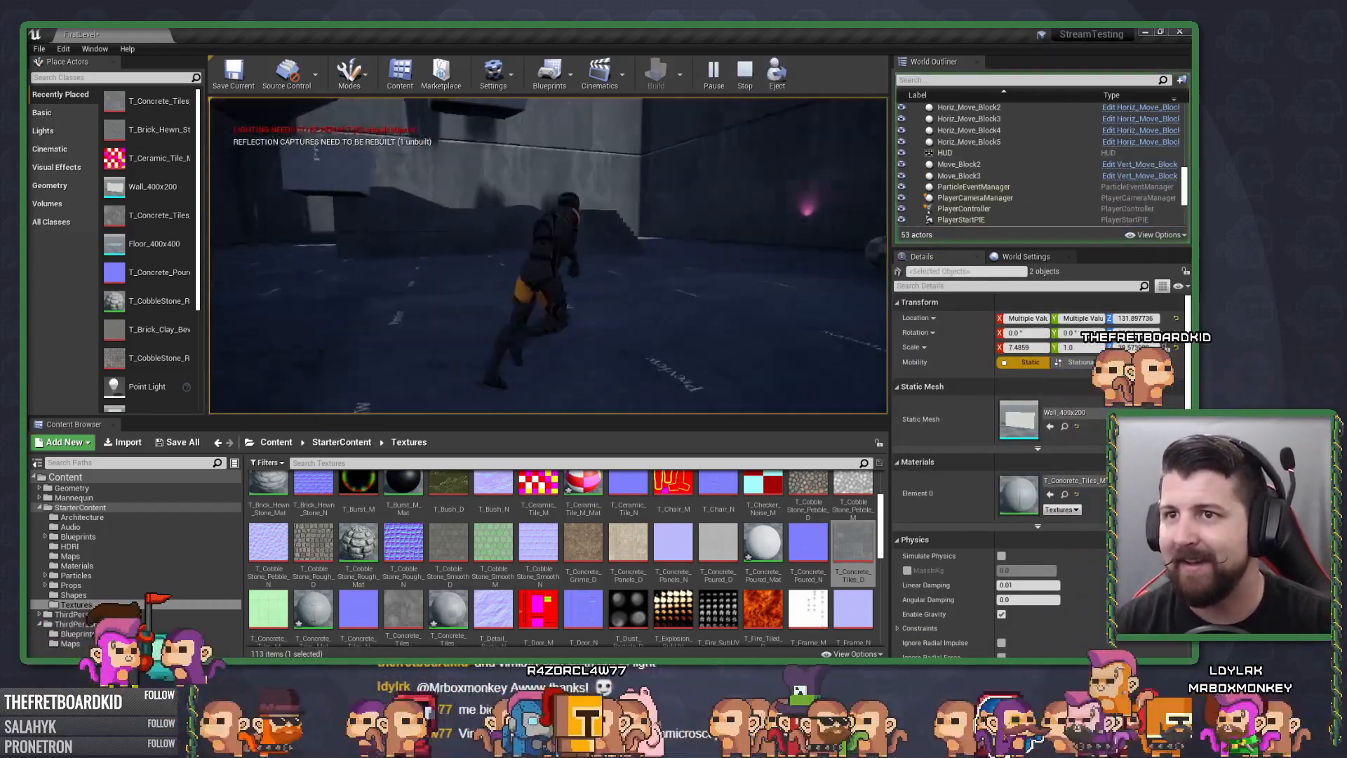